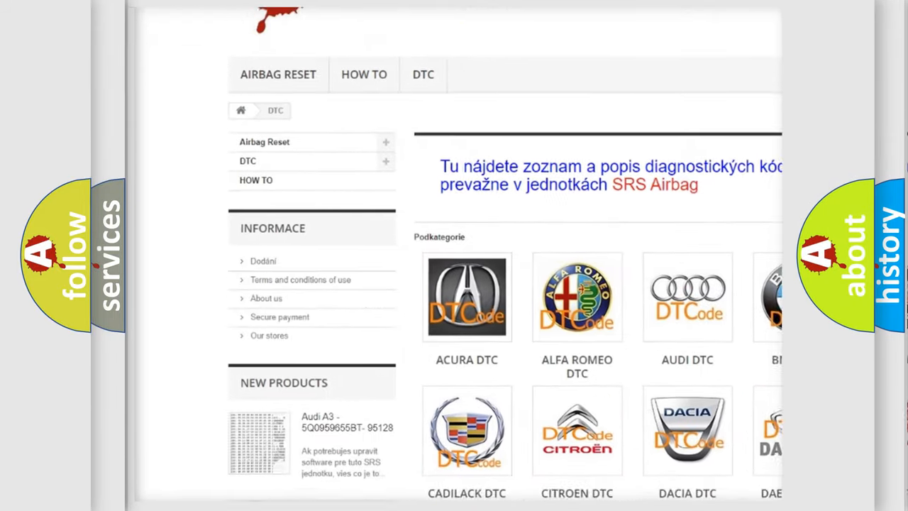
scroll("down", 3)
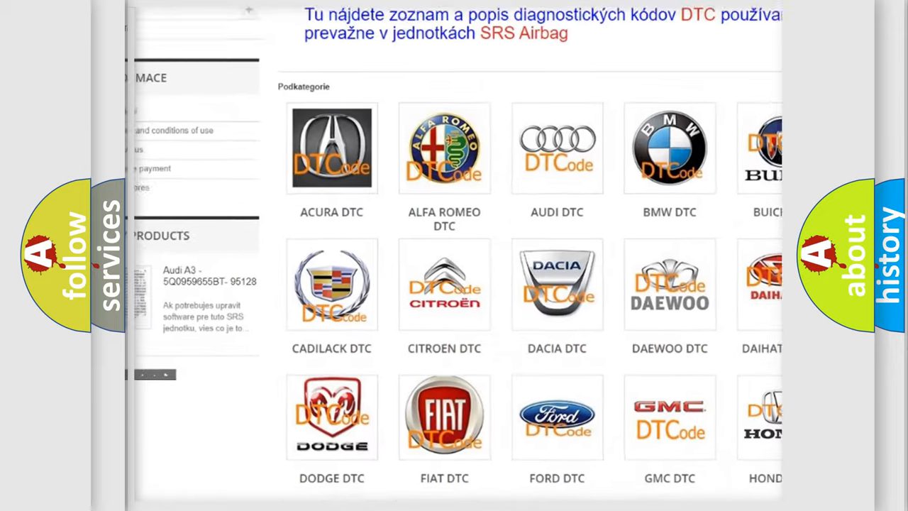
scroll("down", 3)
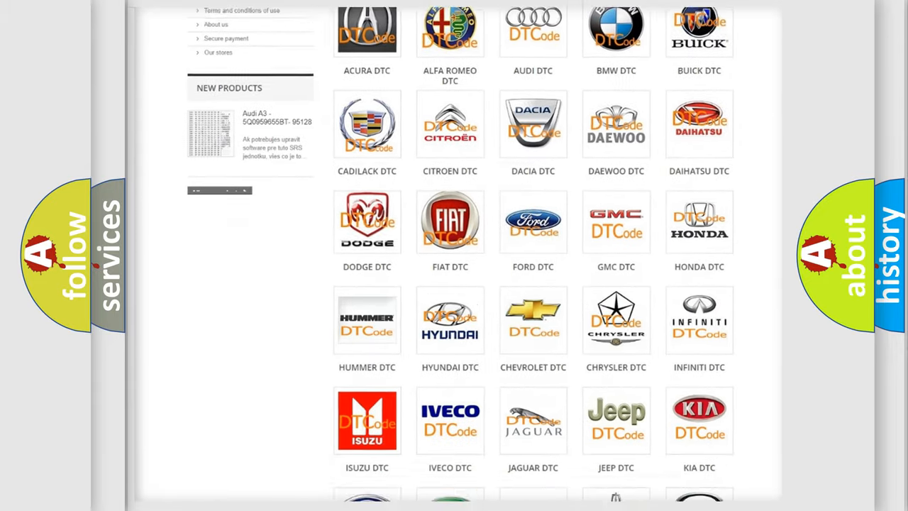
scroll("down", 3)
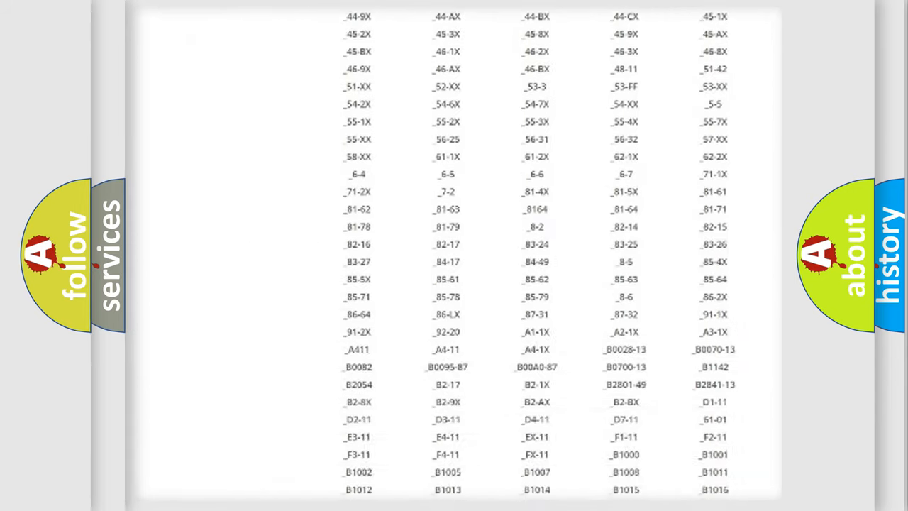
scroll("down", 3)
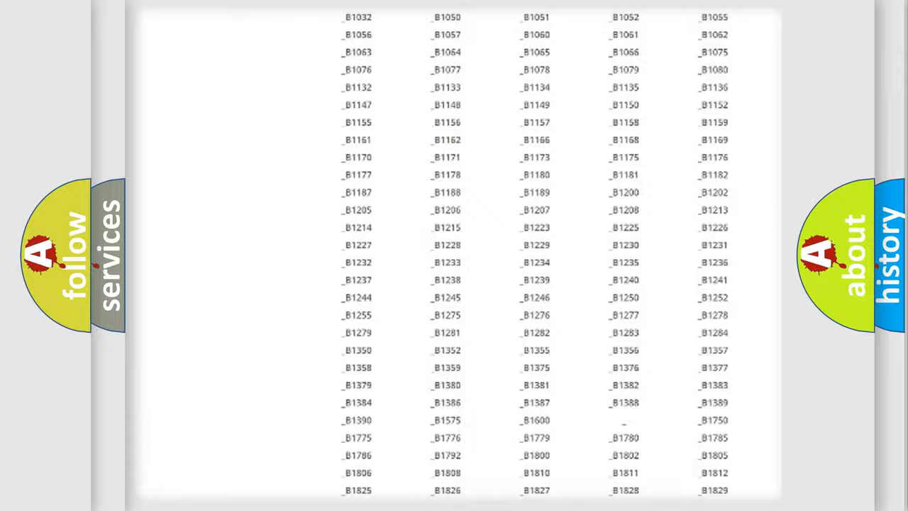